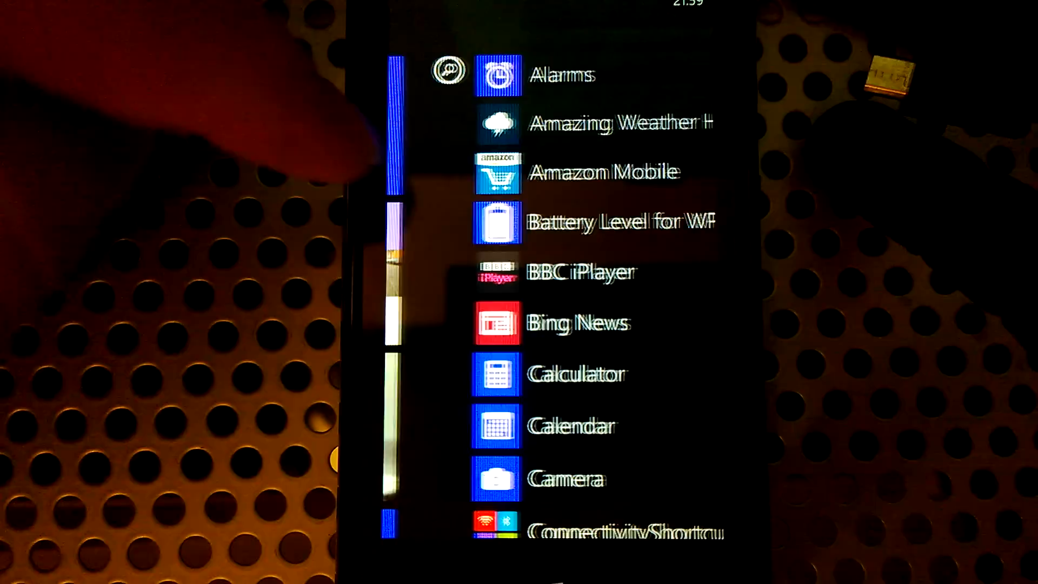
# Scroll the app list toward Settings to reach the screen rotation page with auto-rotate on.
pyautogui.scroll(-3)
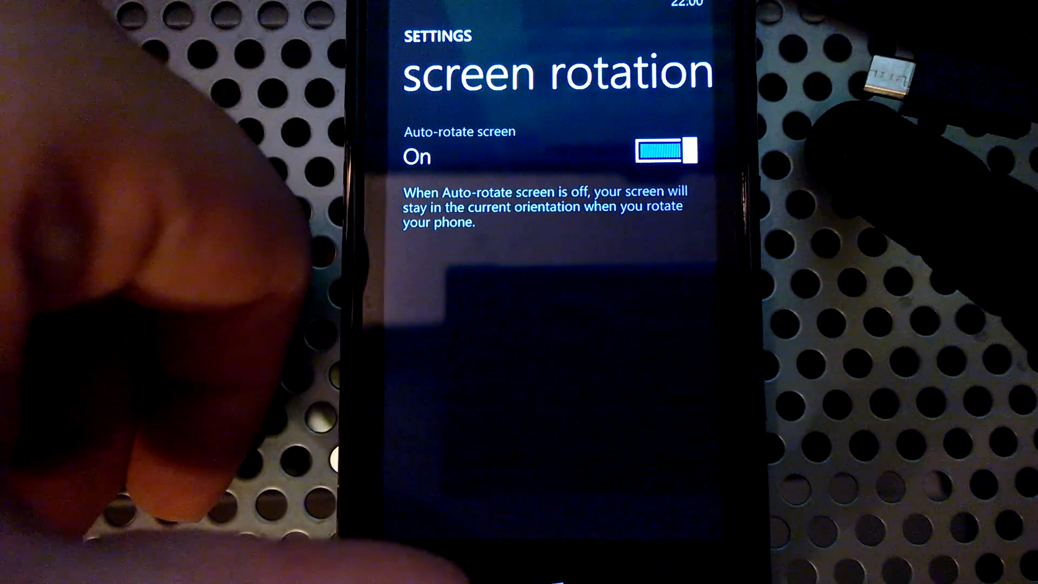
# Return to the system settings list and view the driving mode settings.
pyautogui.press('Back')
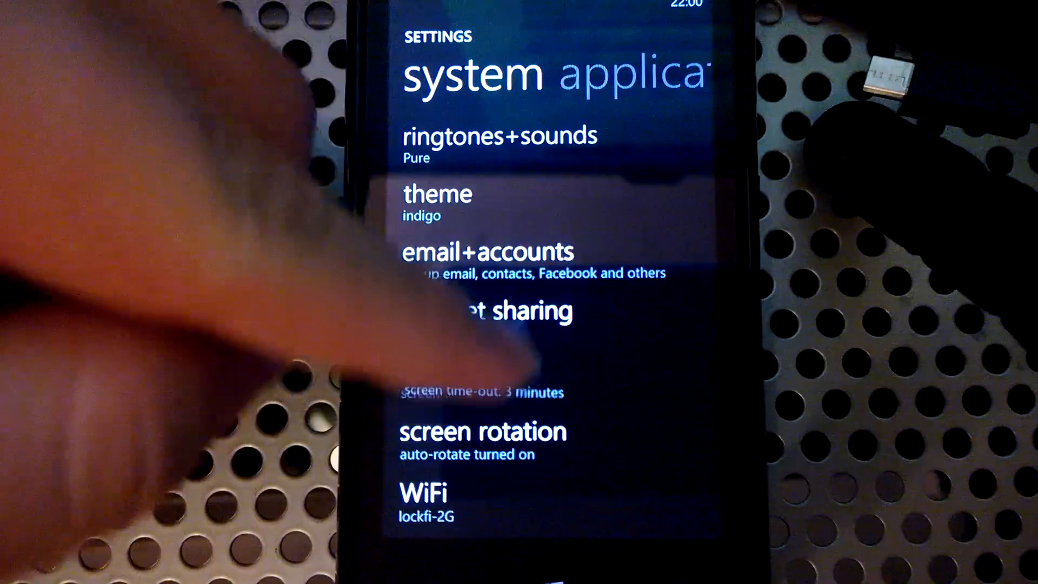
pyautogui.scroll(3)
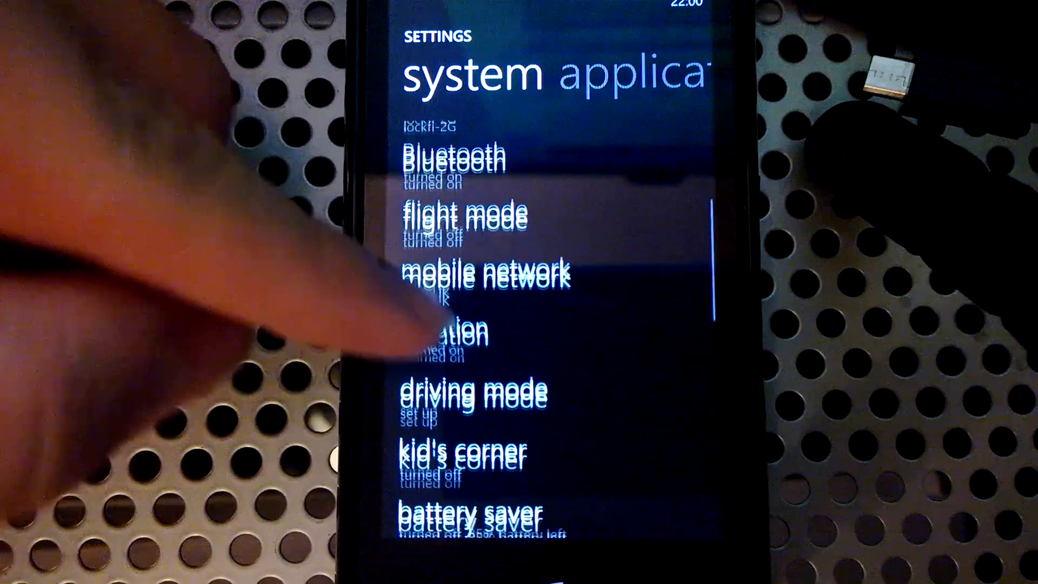
pyautogui.click(474, 390)
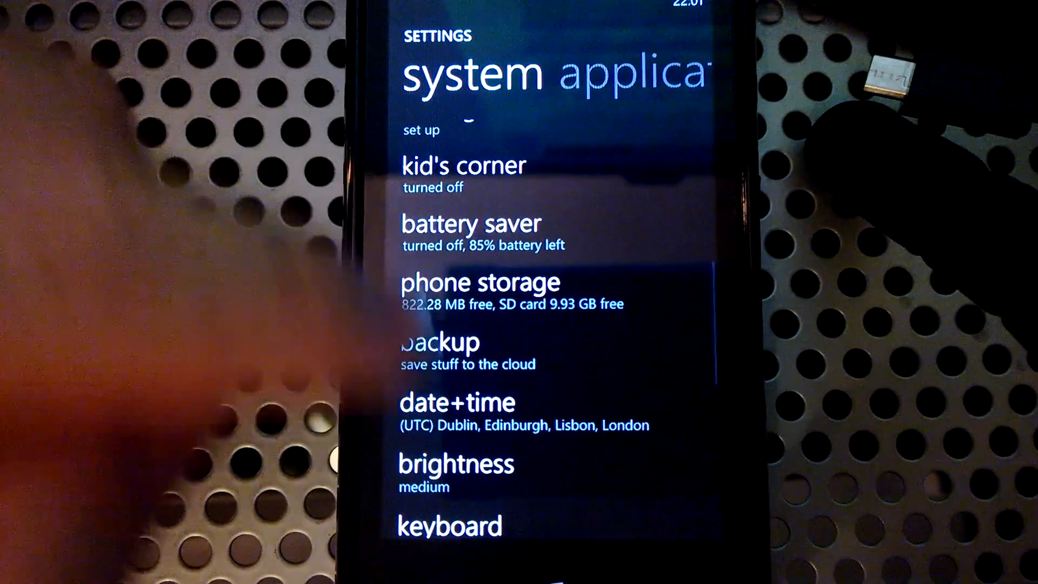
# View the phone storage breakdown: 2.88 GB used, apps+games 628.56 MB, pictures 1.96 MB.
pyautogui.click(479, 282)
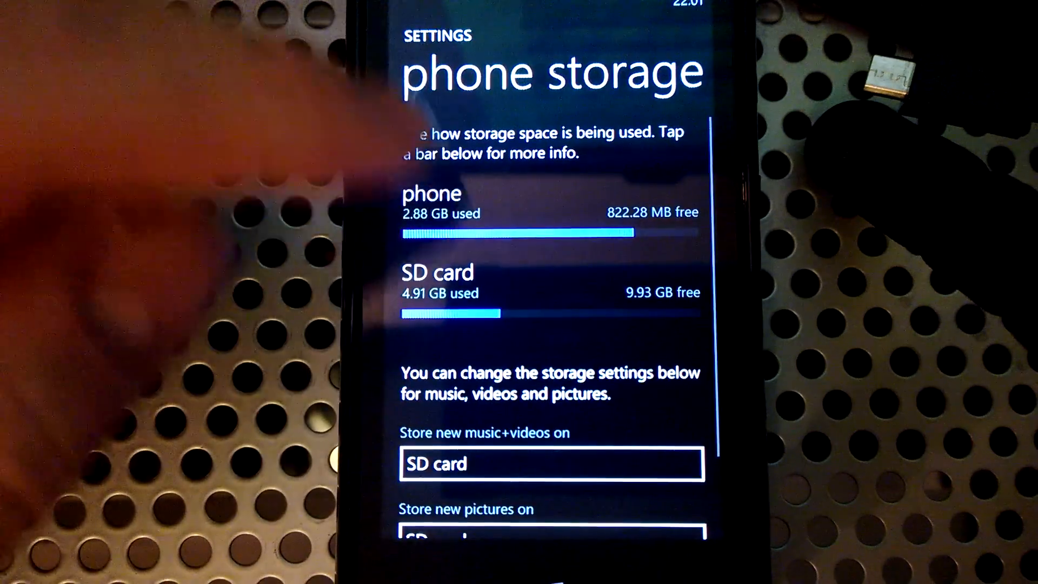
pyautogui.click(516, 233)
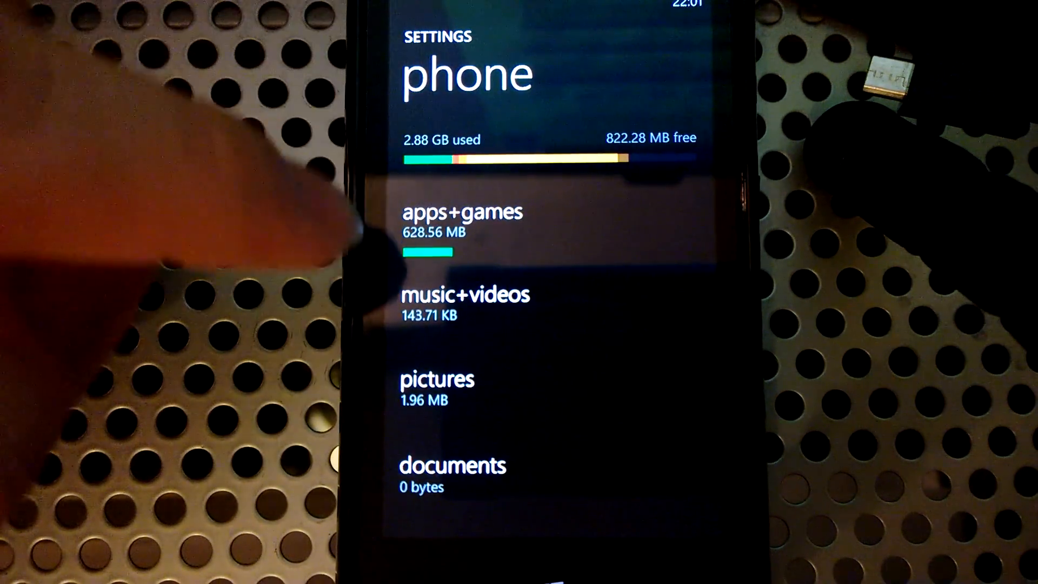
# Review the 141.96 MB of temporary files, then return to the storage breakdown.
pyautogui.click(462, 225)
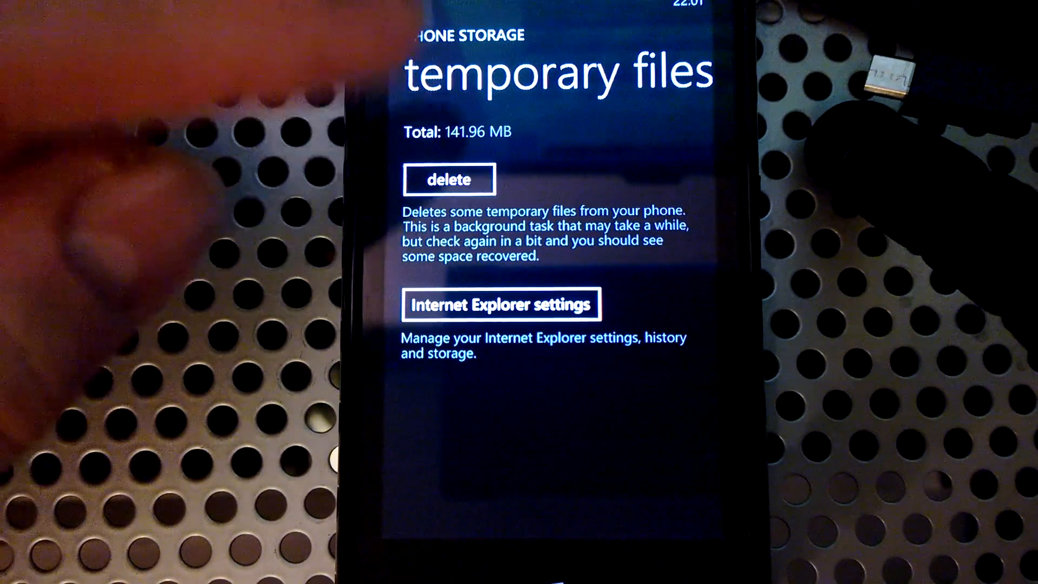
pyautogui.click(449, 180)
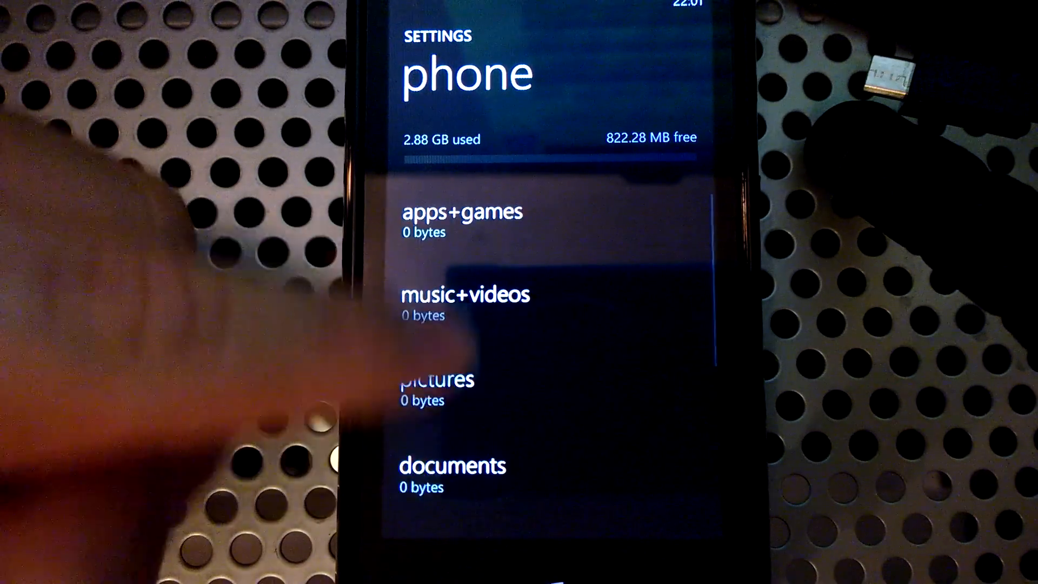
# Leave Settings and bring up the alphabetical app list starting at Alarms.
pyautogui.scroll(3)
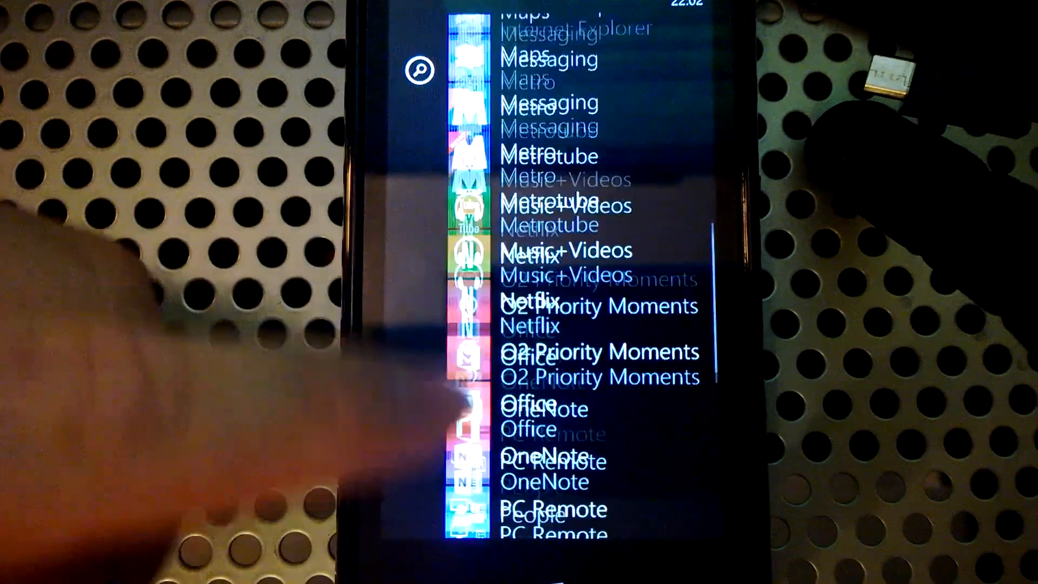
pyautogui.scroll(3)
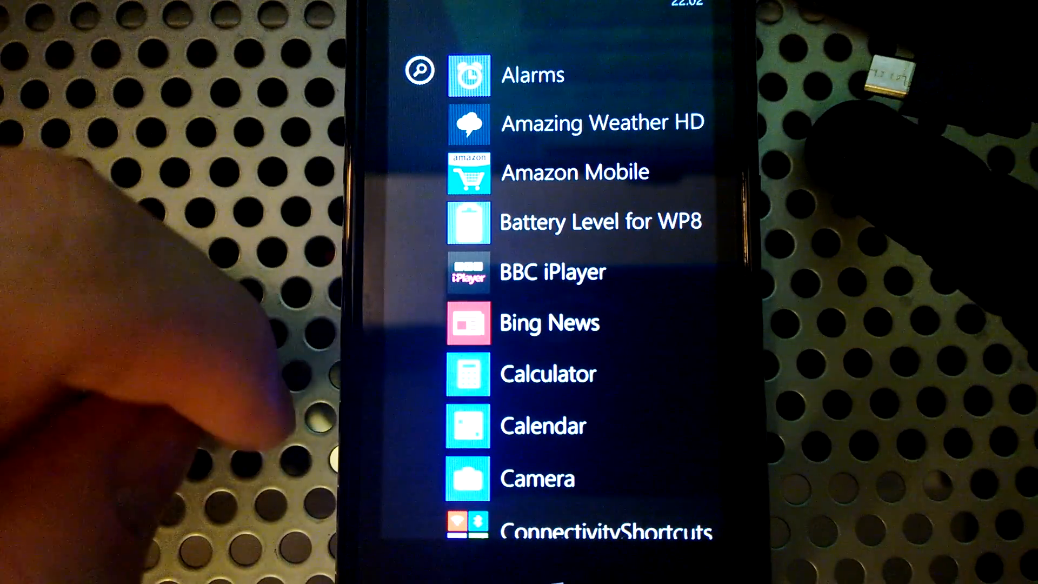